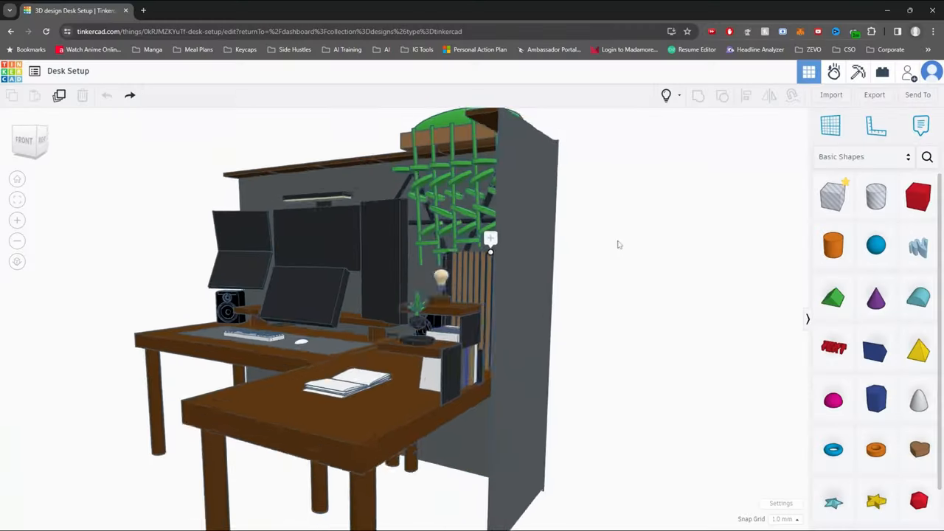
left_click_drag(620, 245, 681, 282)
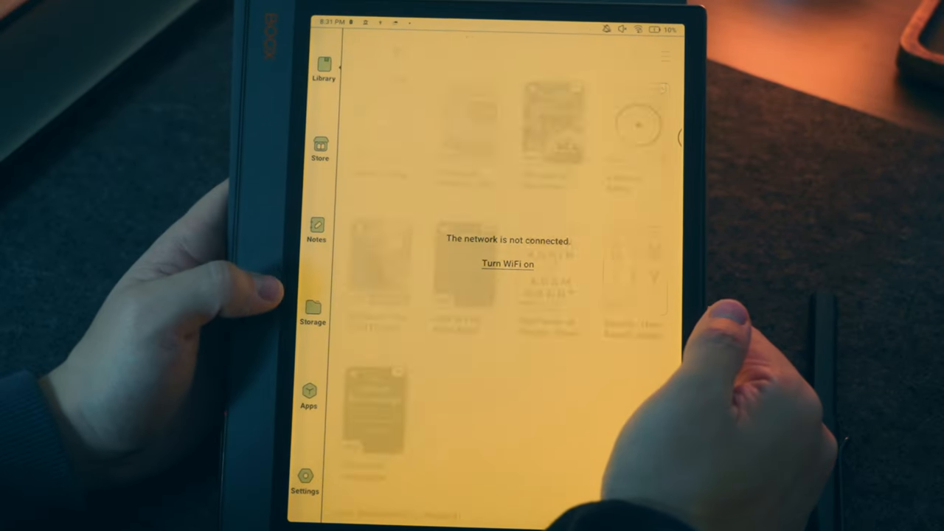
left_click(318, 229)
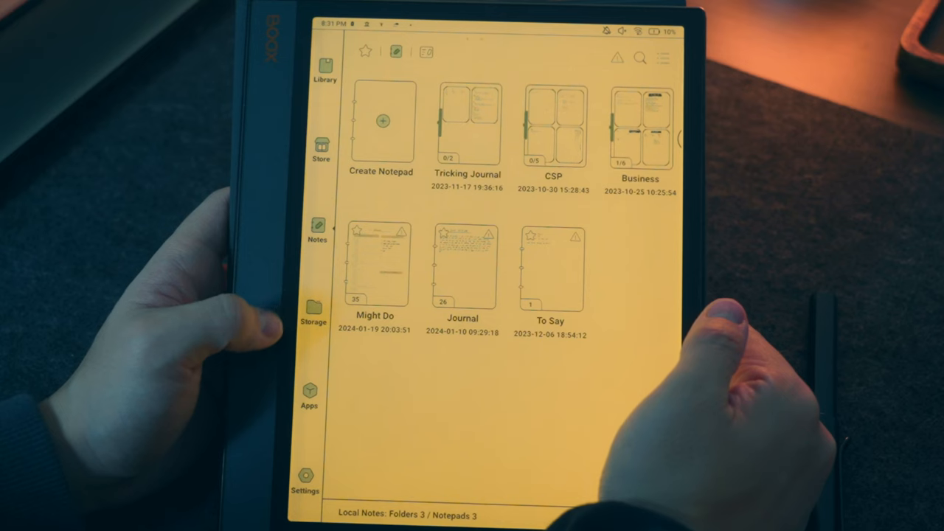
left_click(313, 310)
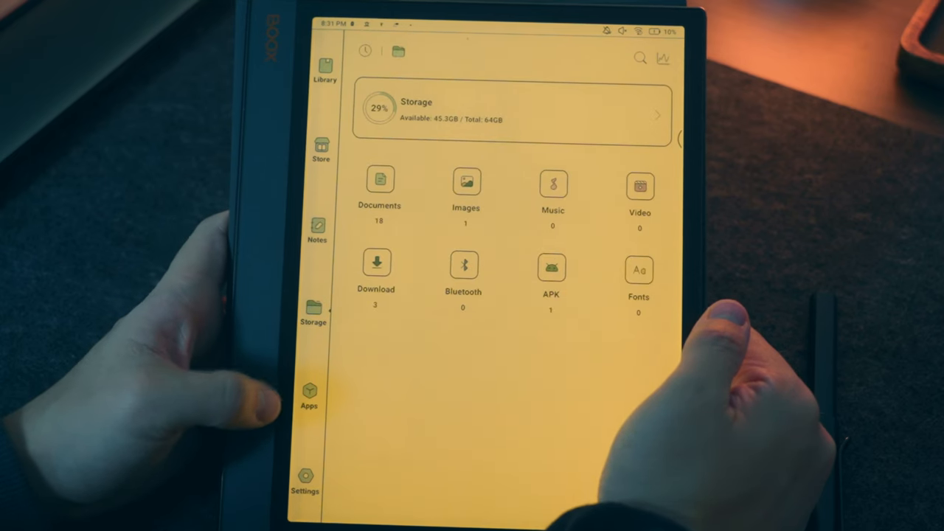